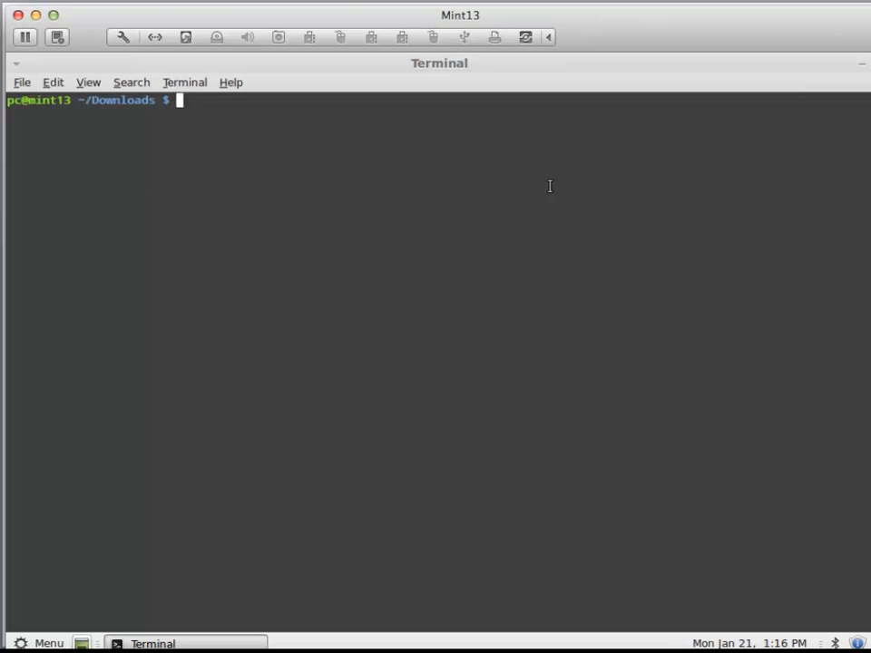
List the Downloads folder in long format, showing bigtextfile at 70623 bytes
{"action": "type", "text": "ls -al"}
{"action": "type", "text": "less"}
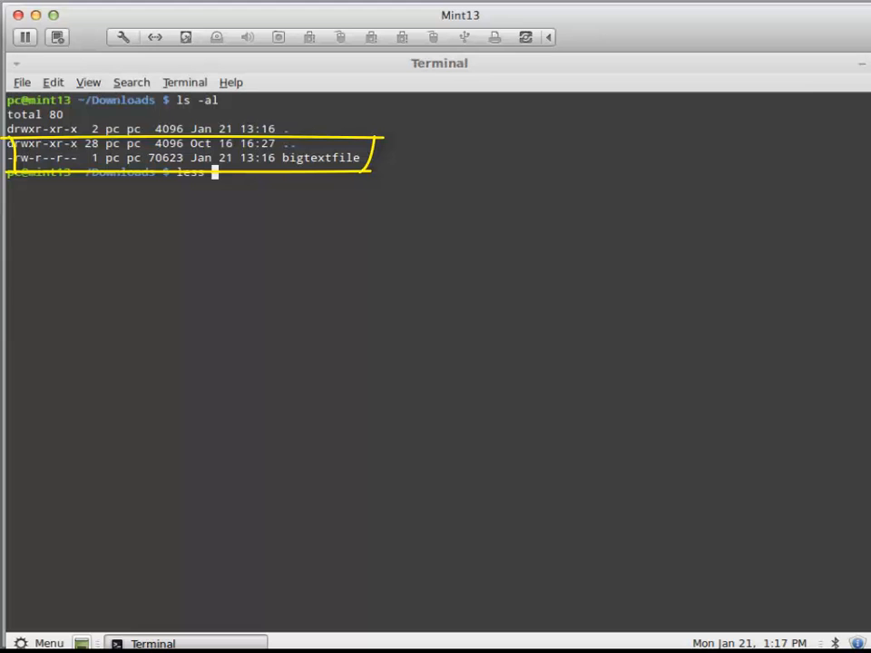
Page through bigtextfile in less, then quit back to the Downloads prompt
{"action": "type", "text": "bigtextfile"}
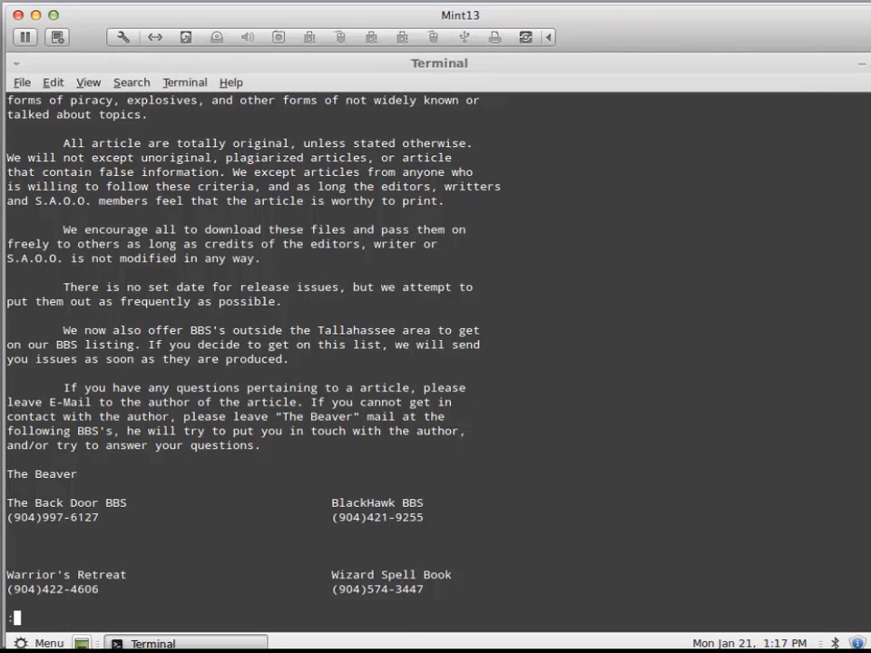
{"action": "scroll", "scroll_direction": "down", "scroll_amount": 3}
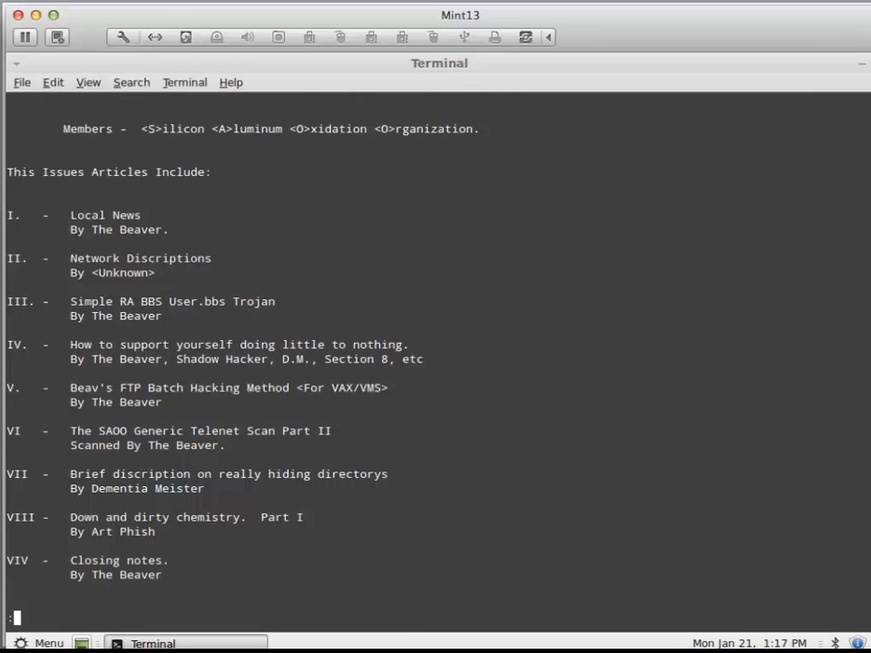
{"action": "scroll", "scroll_direction": "down", "scroll_amount": 3}
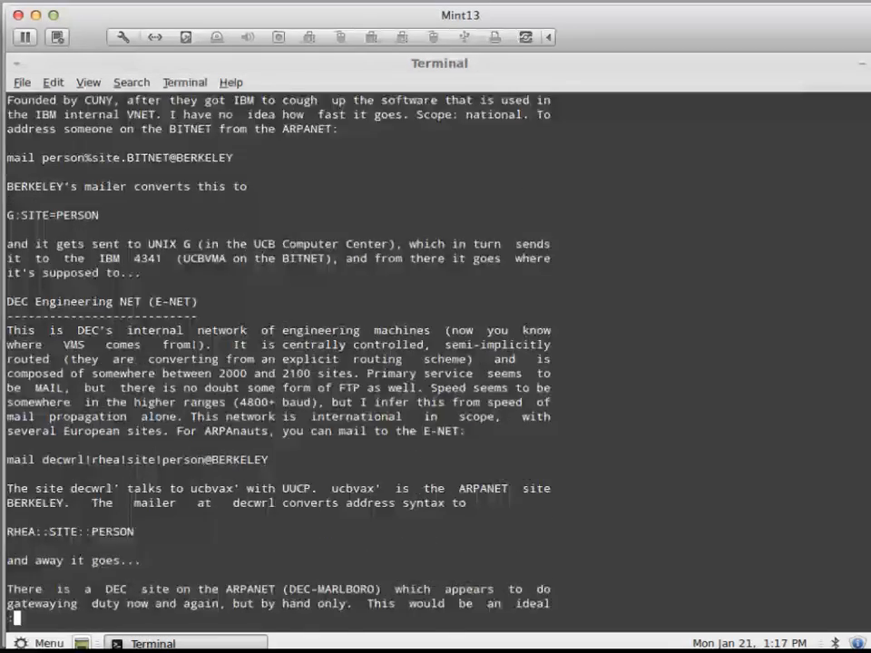
{"action": "scroll", "scroll_direction": "down", "scroll_amount": 3}
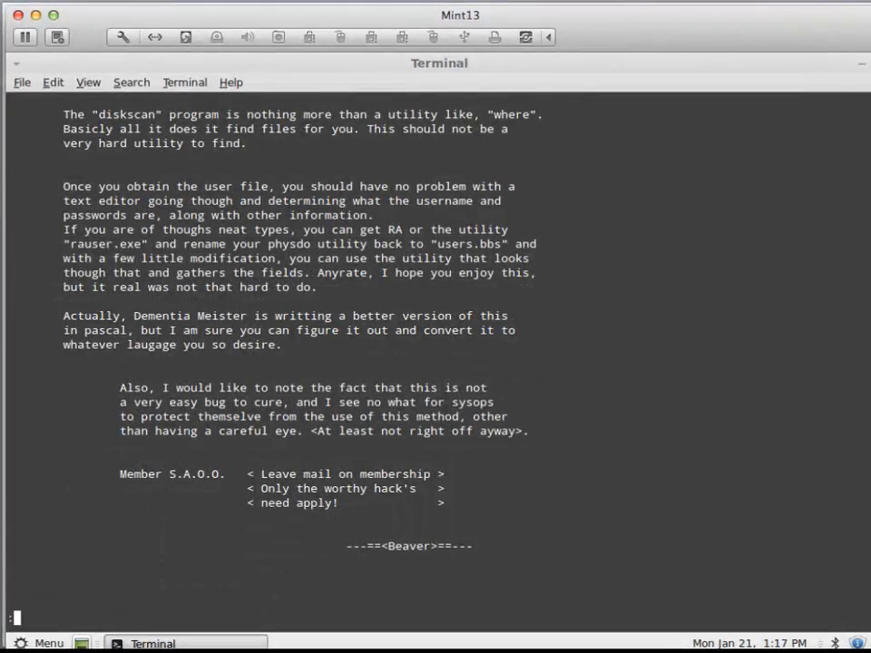
{"action": "key", "text": "q"}
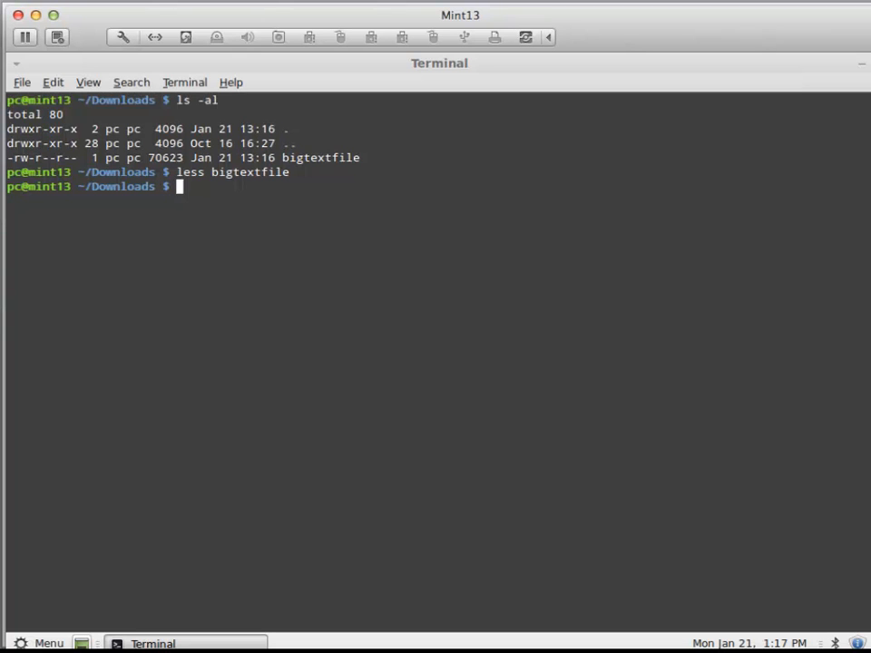
Compute the MD5 hash of bigtextfile with md5sum
{"action": "type", "text": "md5s"}
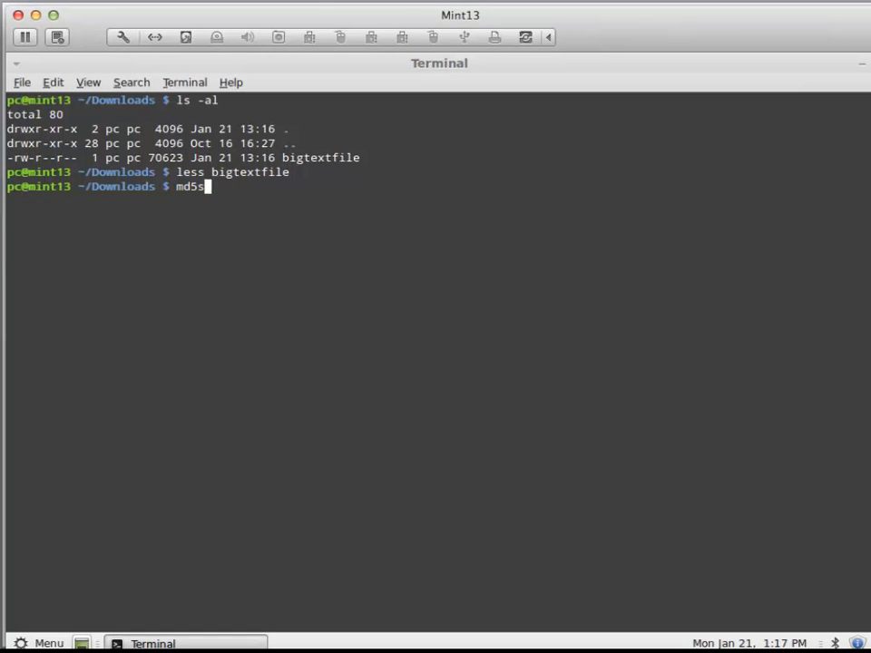
{"action": "type", "text": "um"}
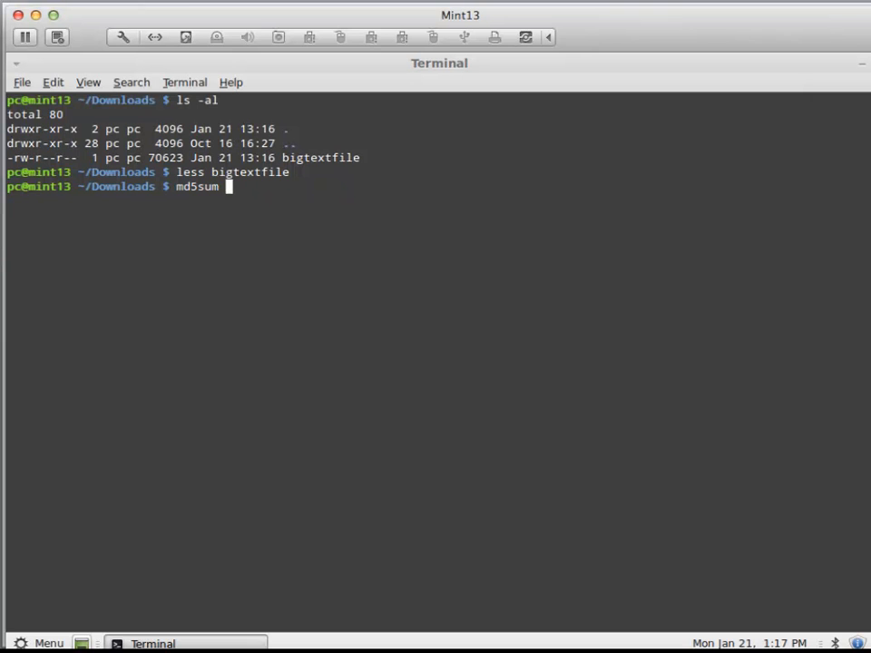
{"action": "type", "text": "bigtextfile"}
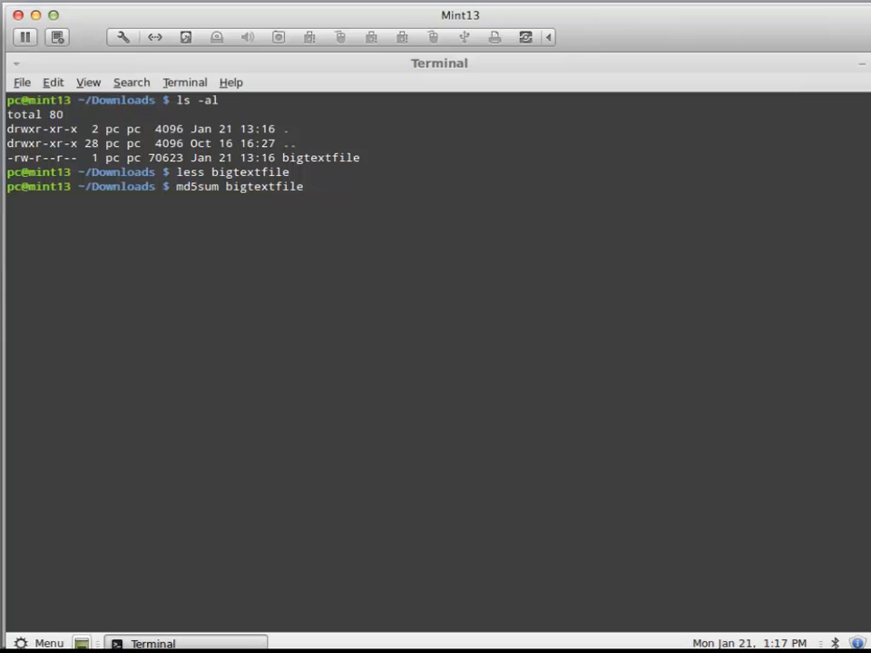
{"action": "key", "text": "Return"}
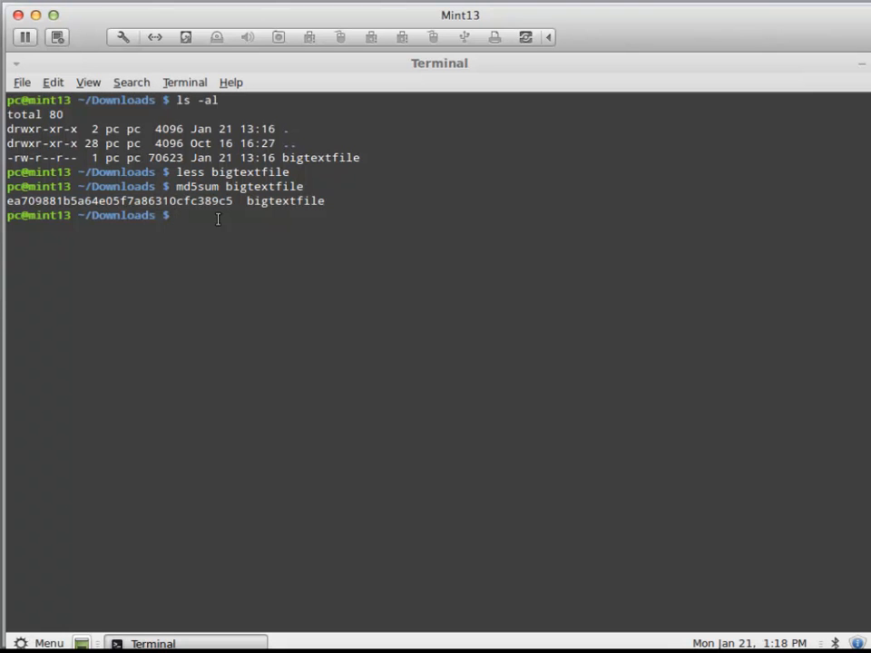
Copy bigtextfile to bigtextfile2 with cp
{"action": "type", "text": "cp"}
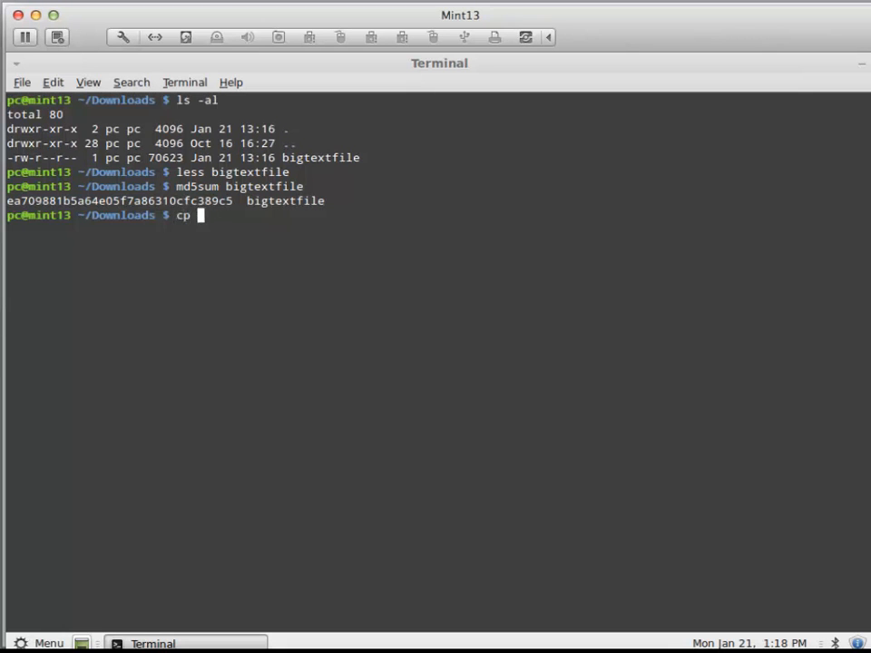
{"action": "type", "text": "bigtextfile"}
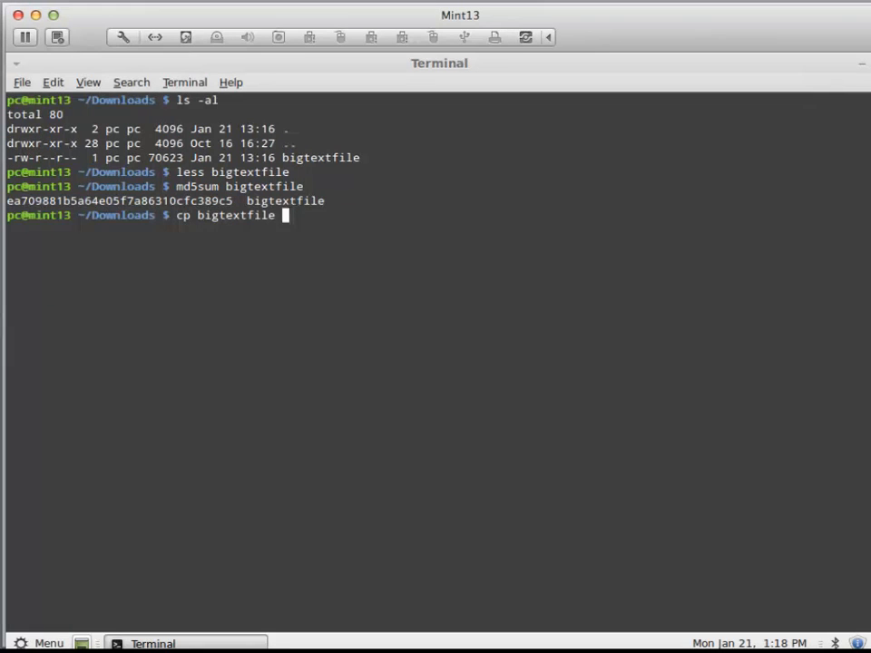
{"action": "type", "text": "bigtextfile2"}
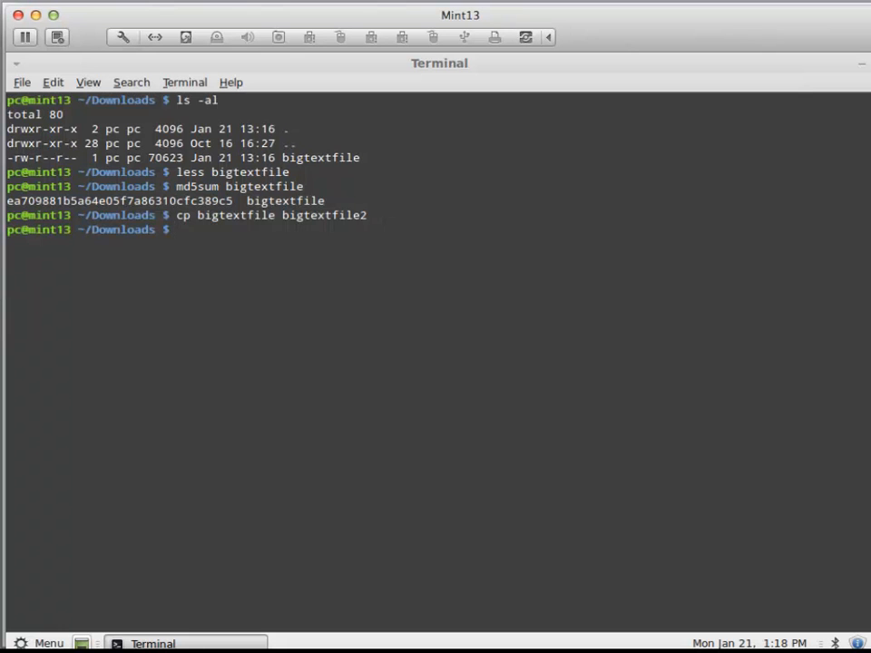
Enter an md5sum command comparing bigtextfile and bigtextfile2
{"action": "type", "text": "md5sum bigtextfile"}
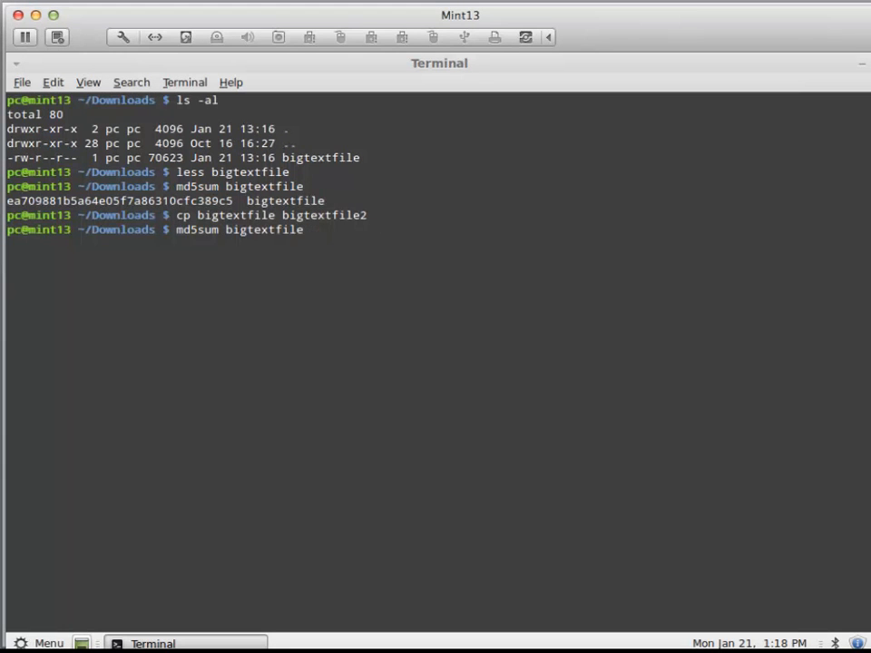
{"action": "type", "text": "bigtextfile"}
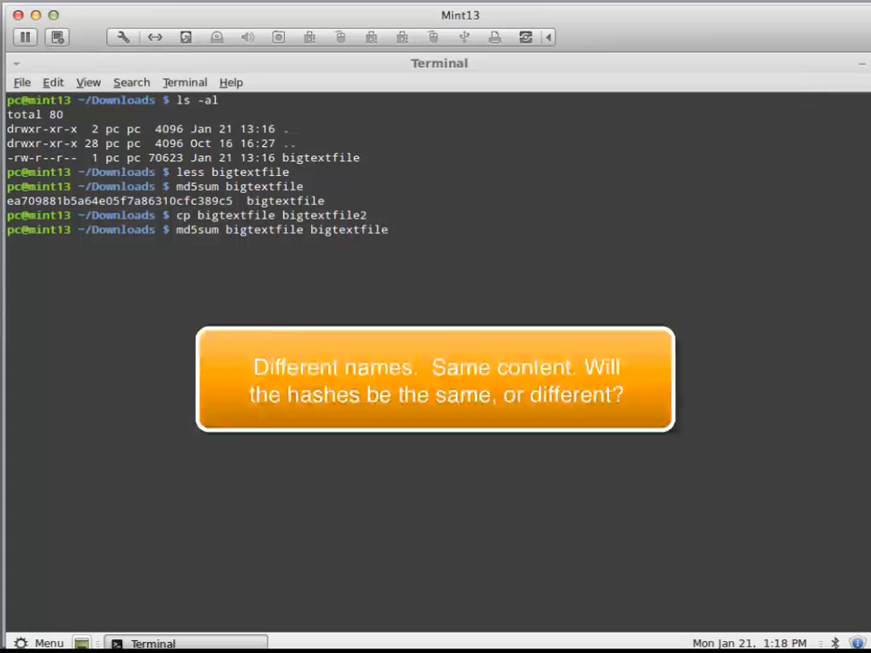
{"action": "type", "text": "2"}
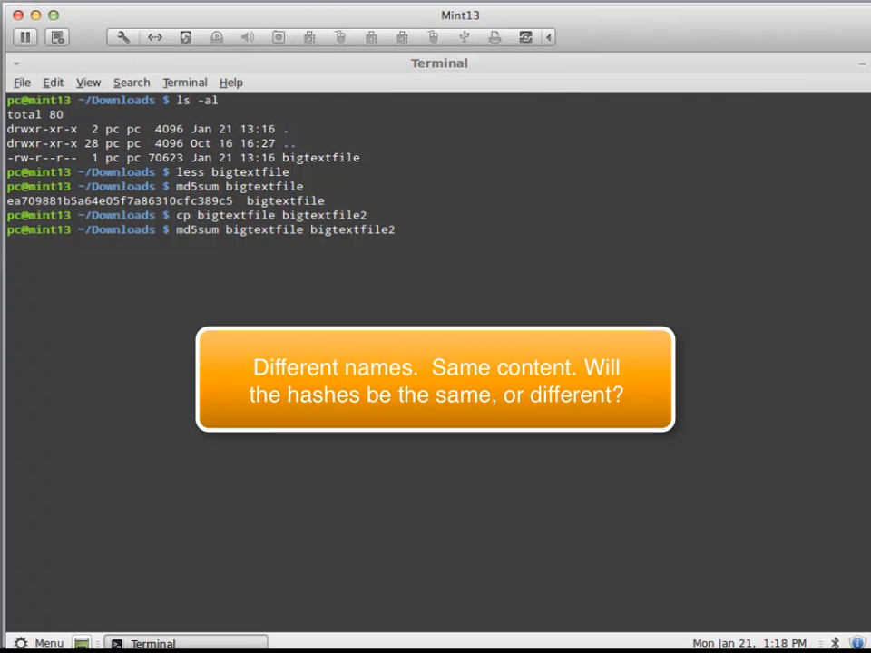
{"action": "mouse_move", "coordinate": [392, 229]}
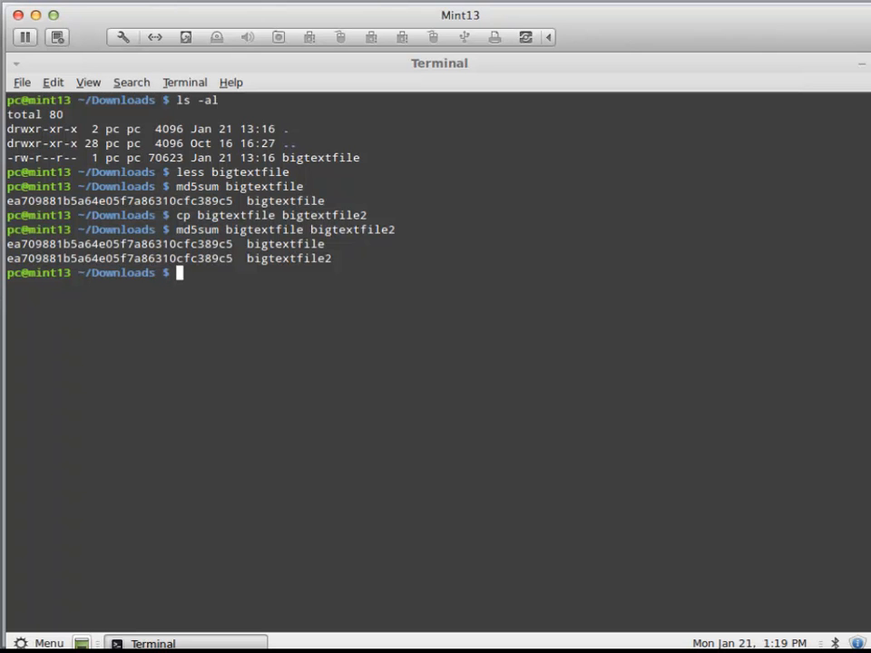
Append a space line to bigtextfile with echo " " >>, then enter md5sum for both files
{"action": "type", "text": "ec"}
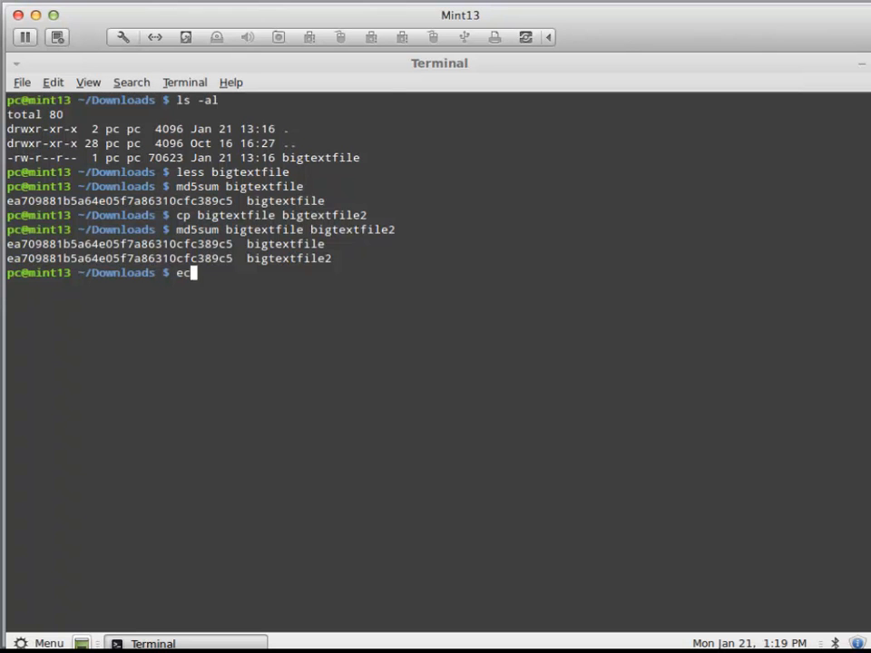
{"action": "type", "text": "ho"}
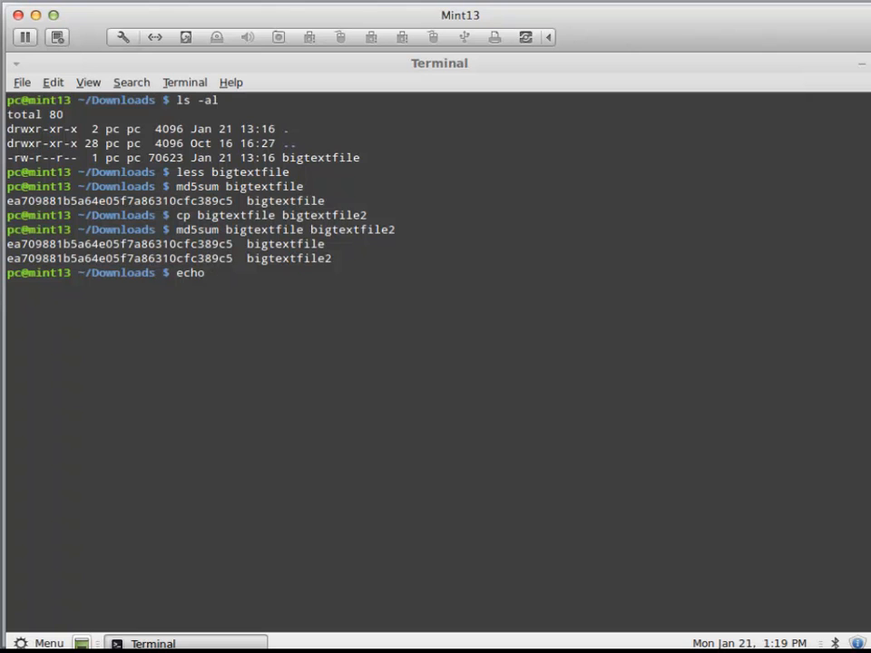
{"action": "type", "text": "\""}
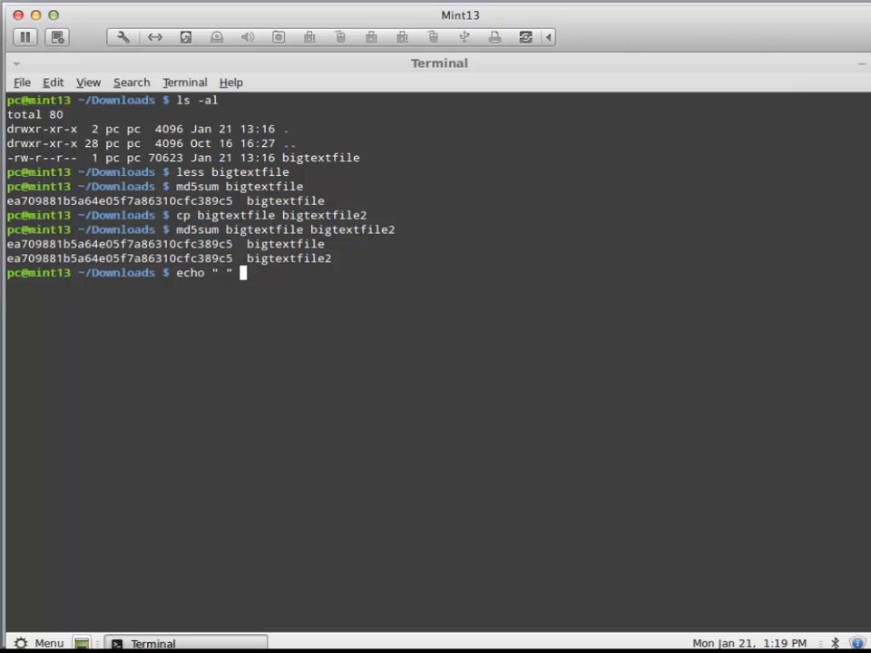
{"action": "type", "text": ">>"}
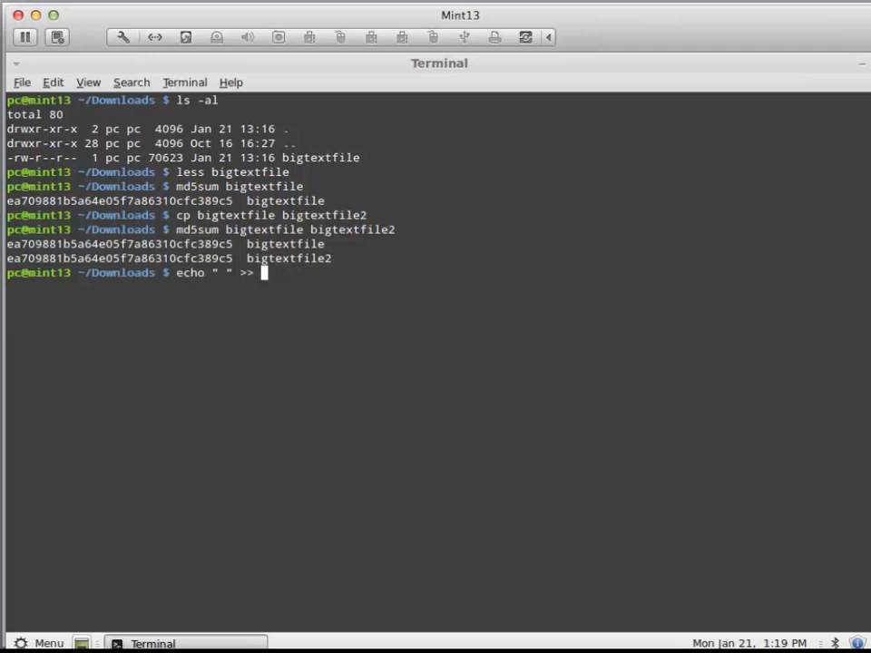
{"action": "type", "text": "bigtextfile"}
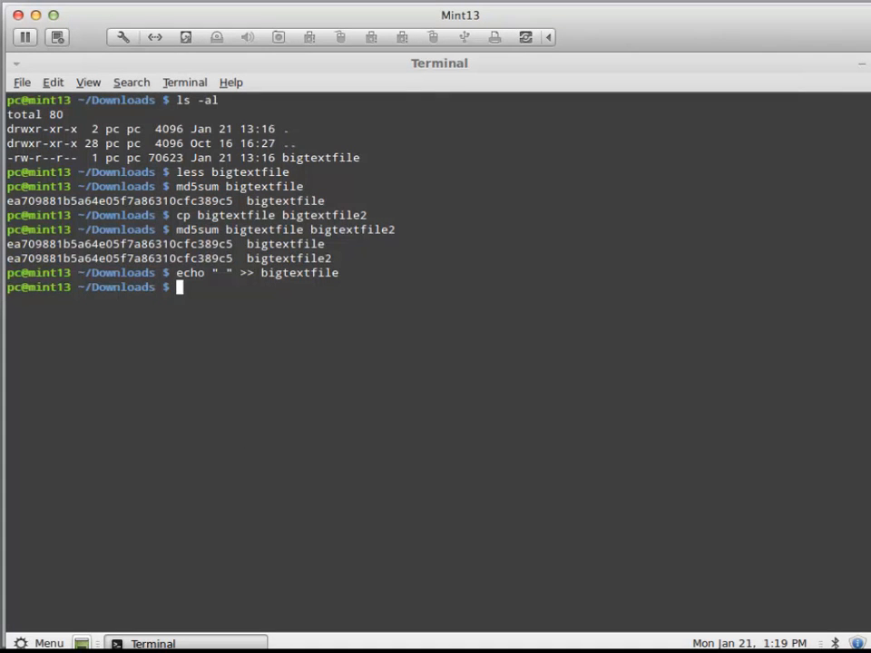
{"action": "type", "text": "md5sum bigtextfile bigtextfile2"}
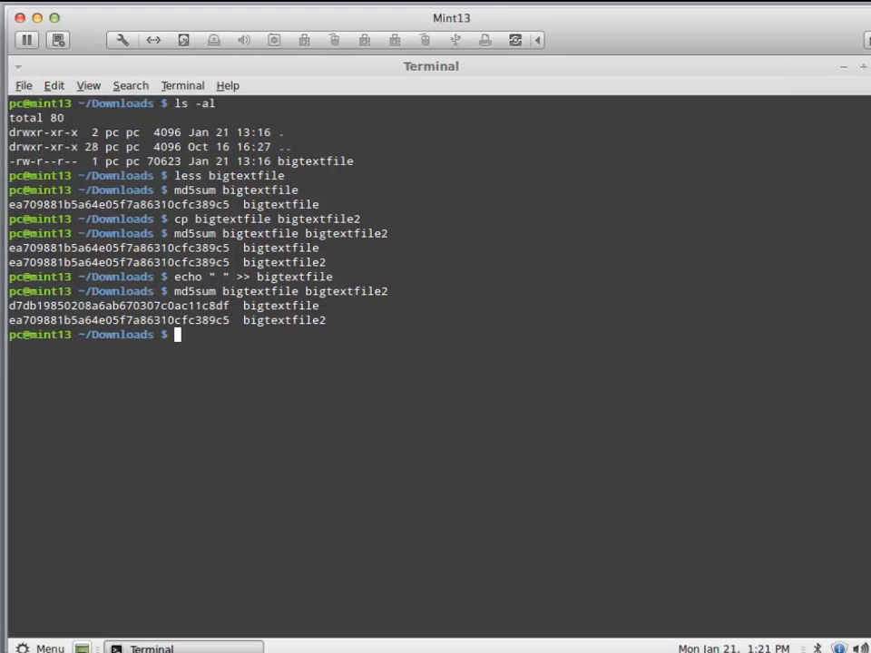
Start a sha1sum command after the MD5 hashes of the two files differ
{"action": "type", "text": "sha1sum"}
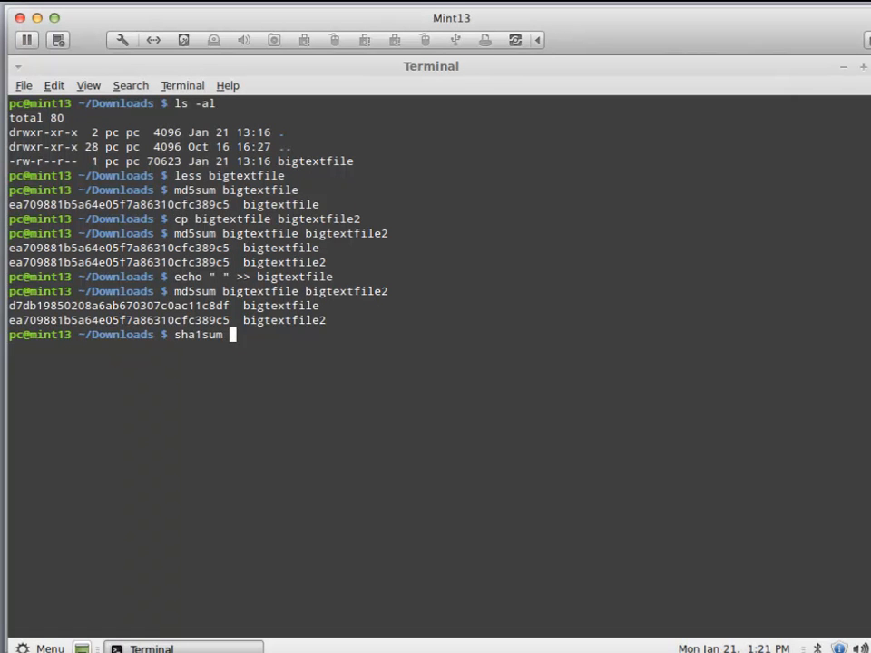
Complete the sha1sum comparison of bigtextfile and bigtextfile2
{"action": "type", "text": "bigtextfile"}
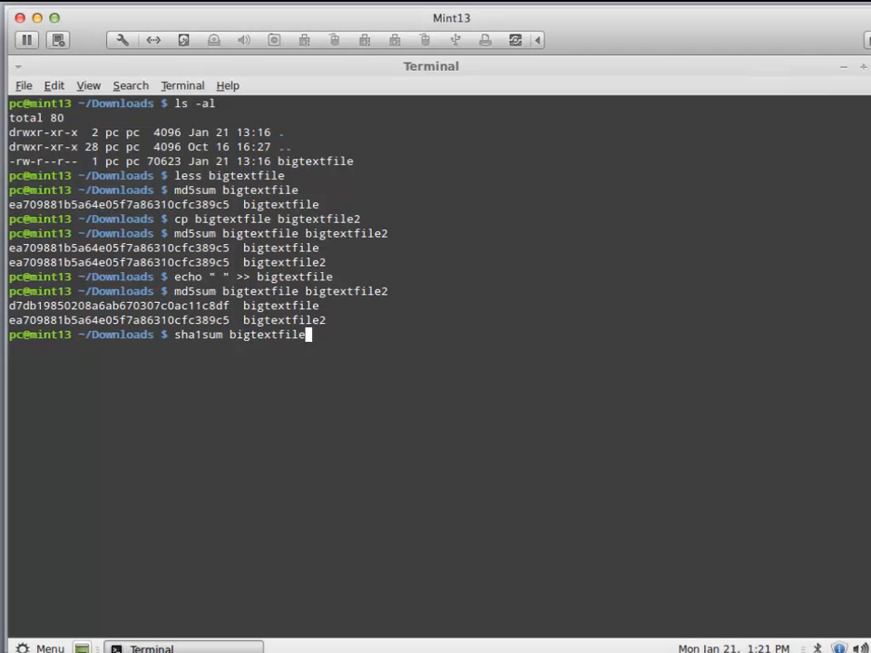
{"action": "type", "text": "2"}
{"action": "type", "text": "ls"}
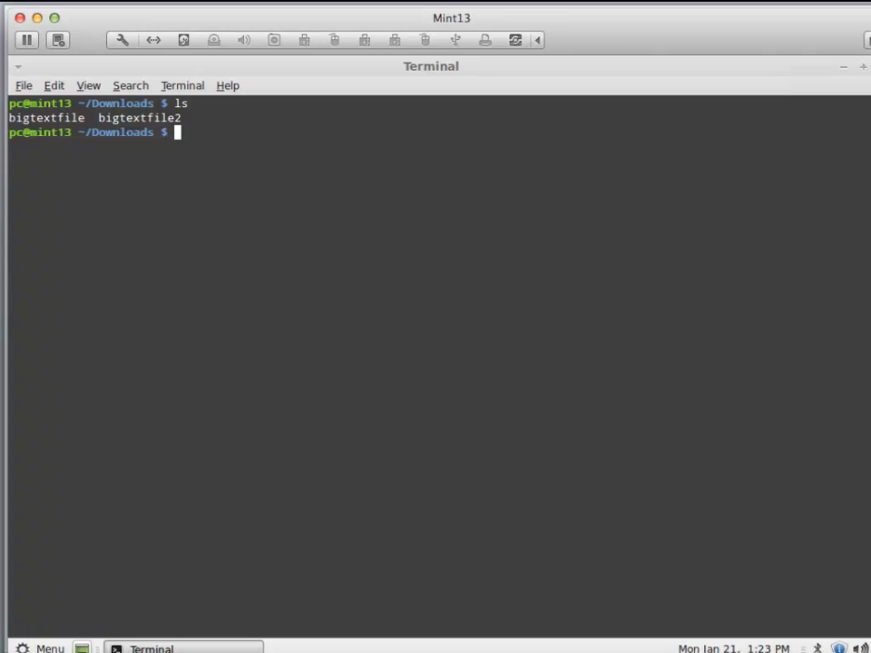
Write the single letter a into a new file a.txt with echo
{"action": "type", "text": "echo"}
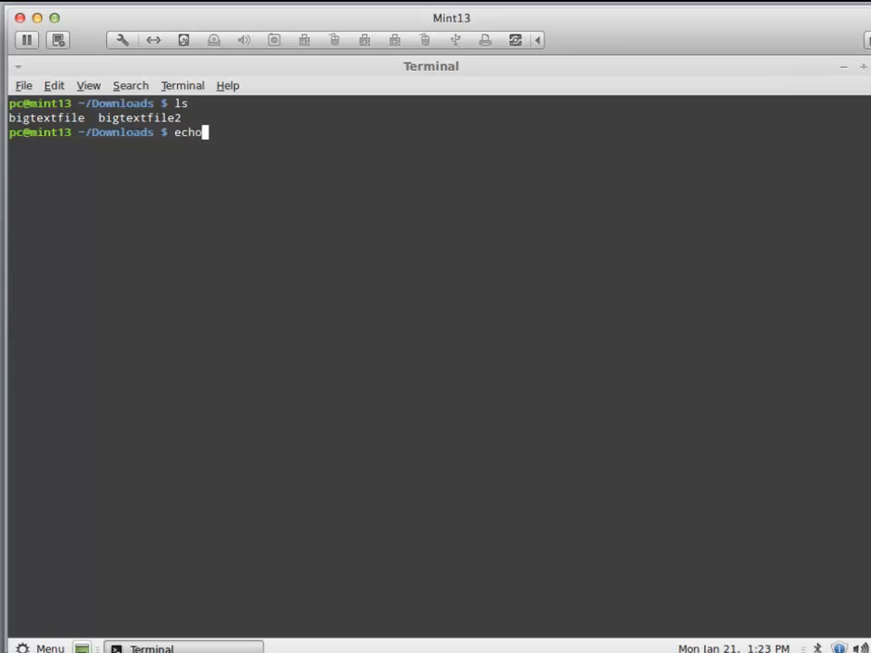
{"action": "type", "text": "\"a\""}
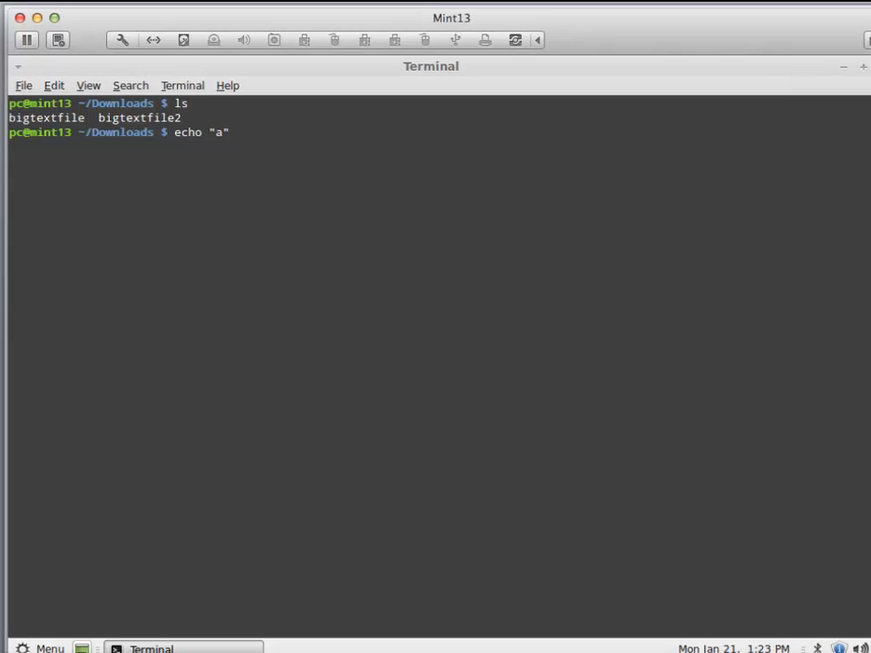
{"action": "type", "text": "> a.txt"}
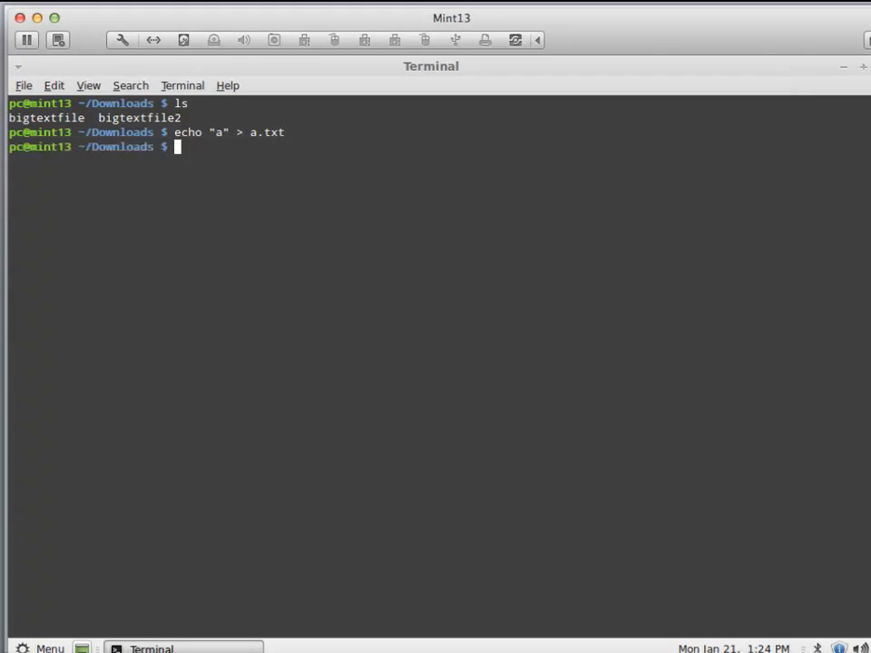
View a.txt in less and quit back to the prompt
{"action": "type", "text": "less"}
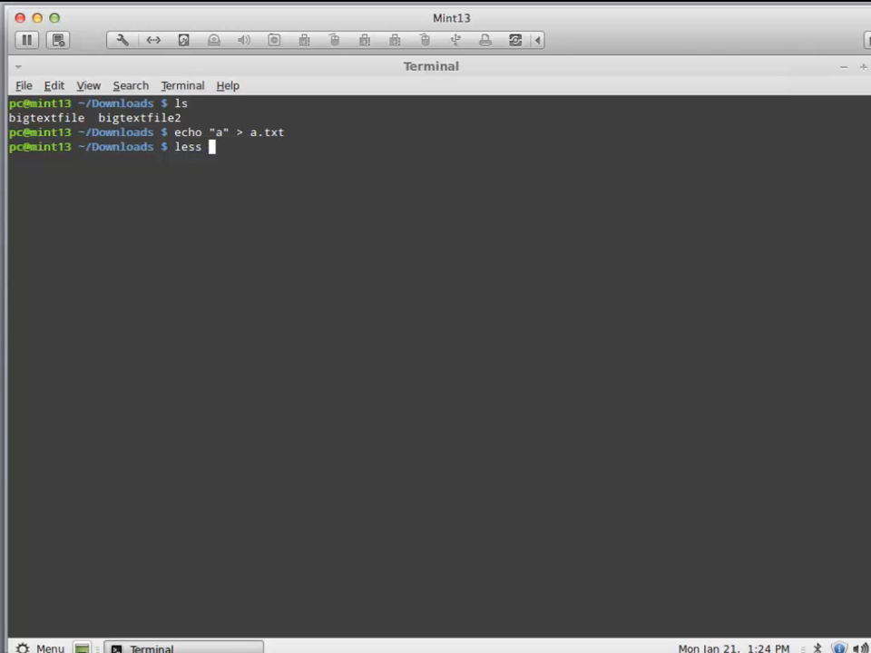
{"action": "type", "text": "a.txt"}
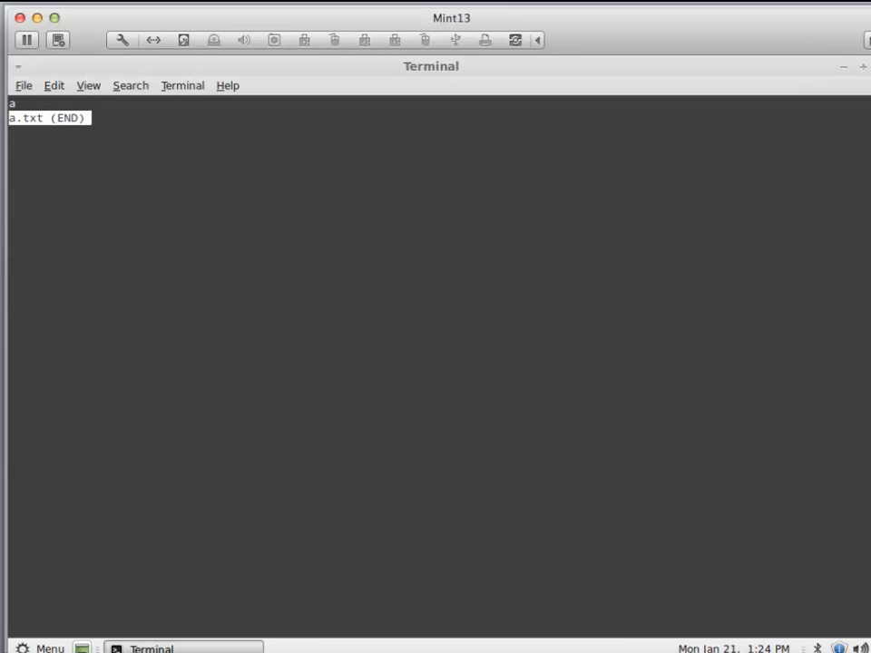
{"action": "key", "text": "q"}
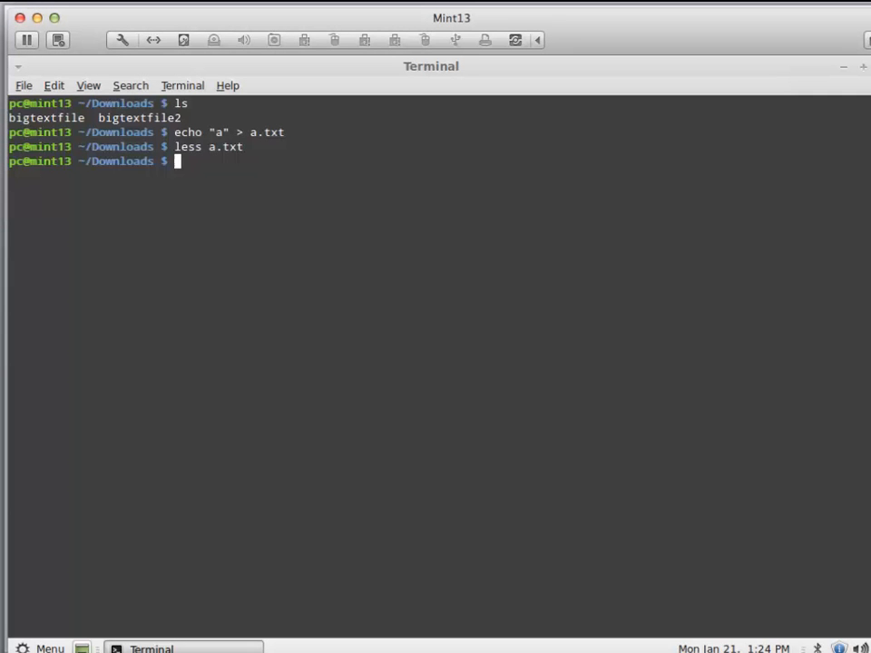
Enter md5sum bigtextfile2 a.txt at the prompt without running it
{"action": "type", "text": "md5"}
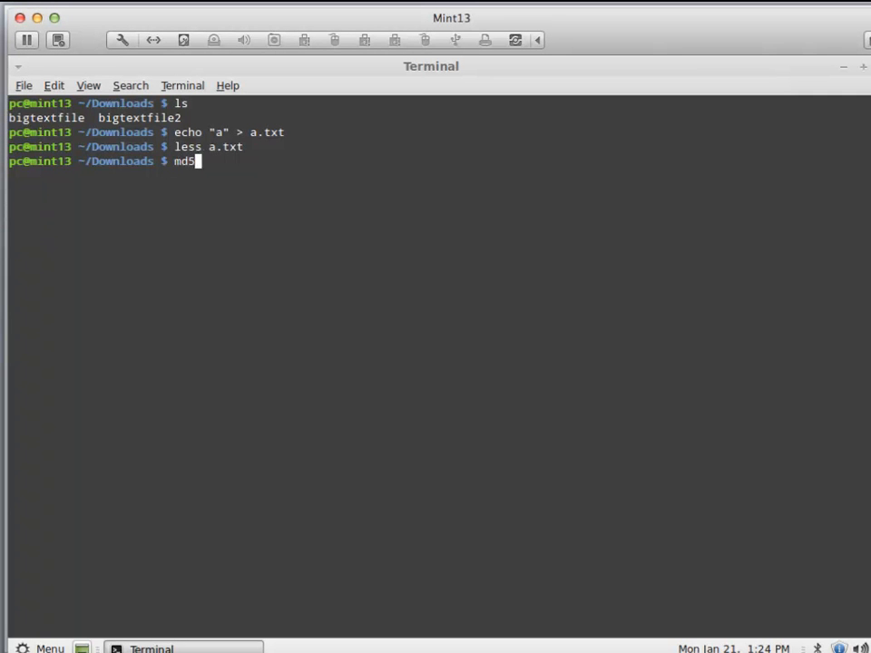
{"action": "type", "text": "sum bi"}
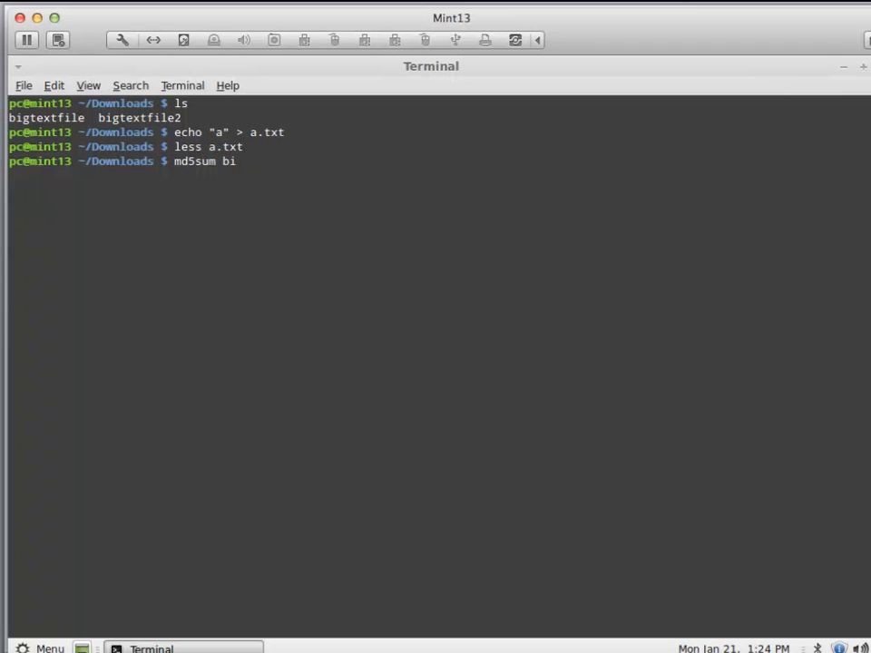
{"action": "type", "text": "gtextfile2"}
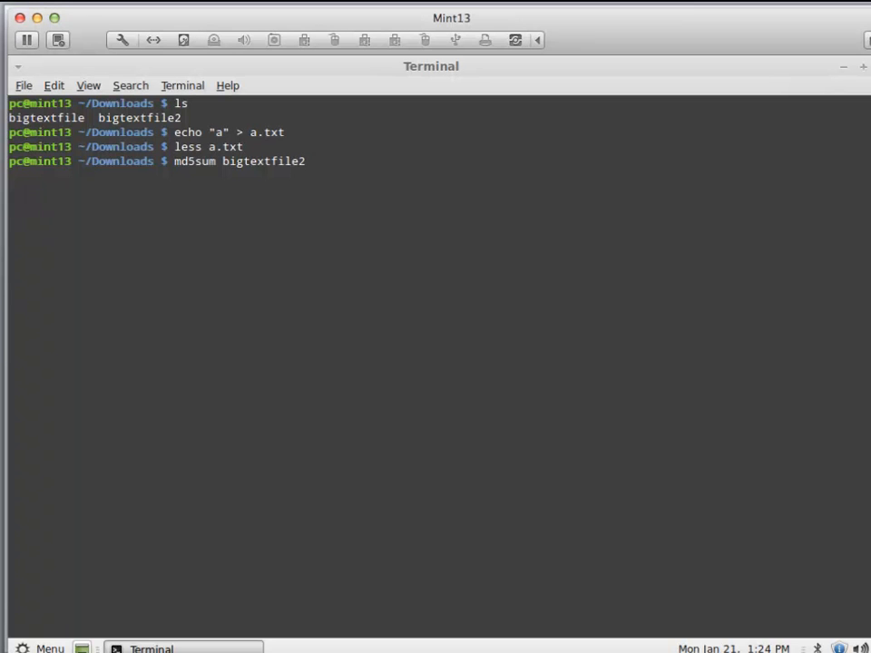
{"action": "type", "text": "a.txt"}
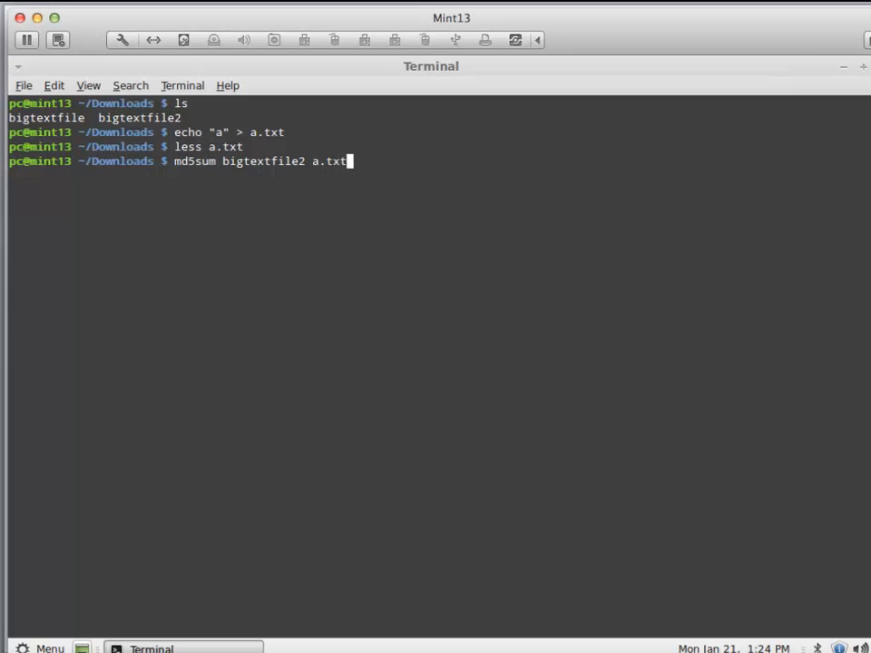